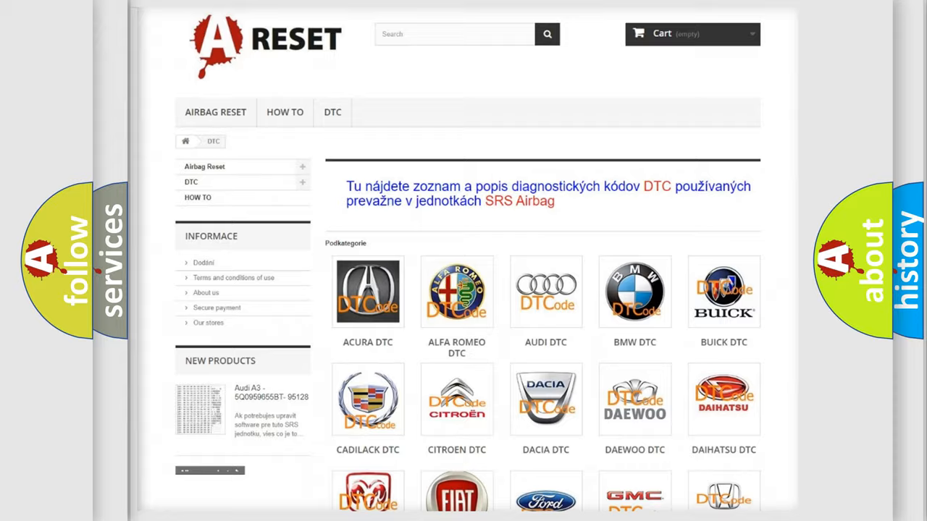
{"action": "scroll", "scroll_direction": "down", "scroll_amount": 3}
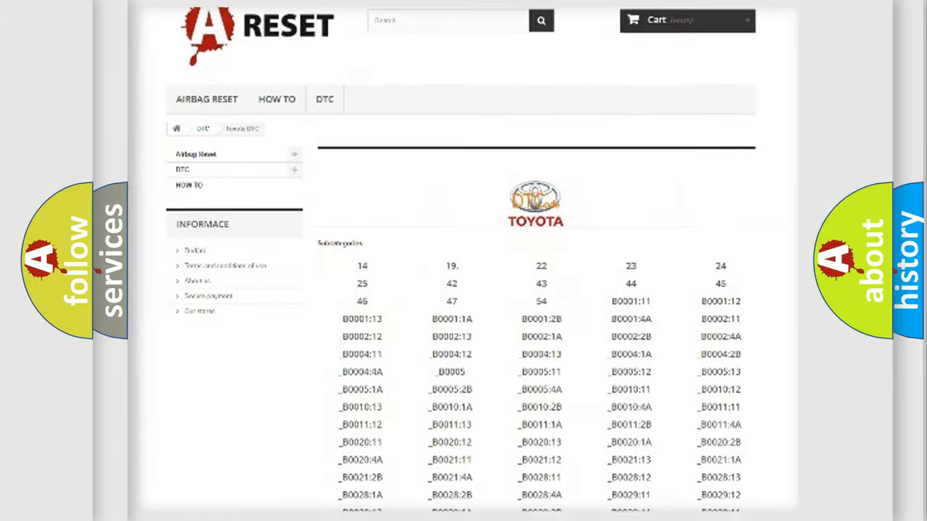
{"action": "scroll", "scroll_direction": "down", "scroll_amount": 3}
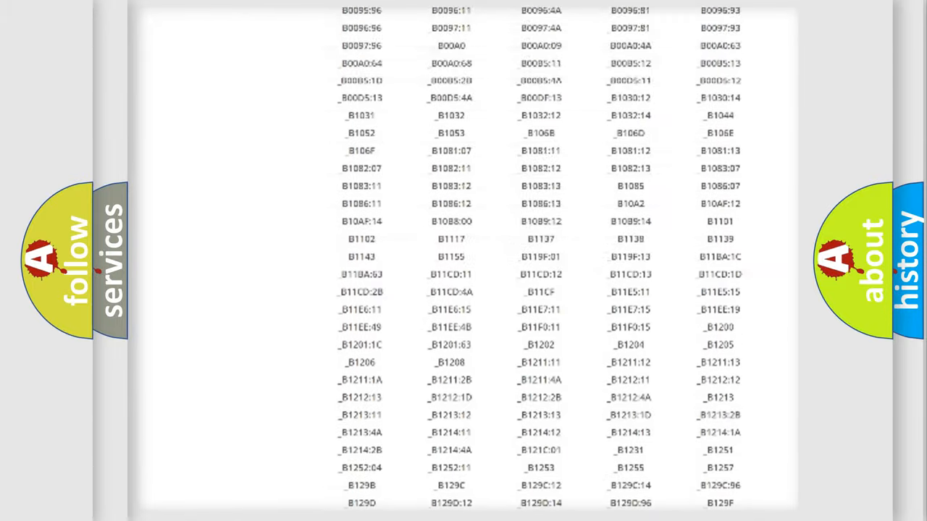
{"action": "scroll", "scroll_direction": "up", "scroll_amount": 3}
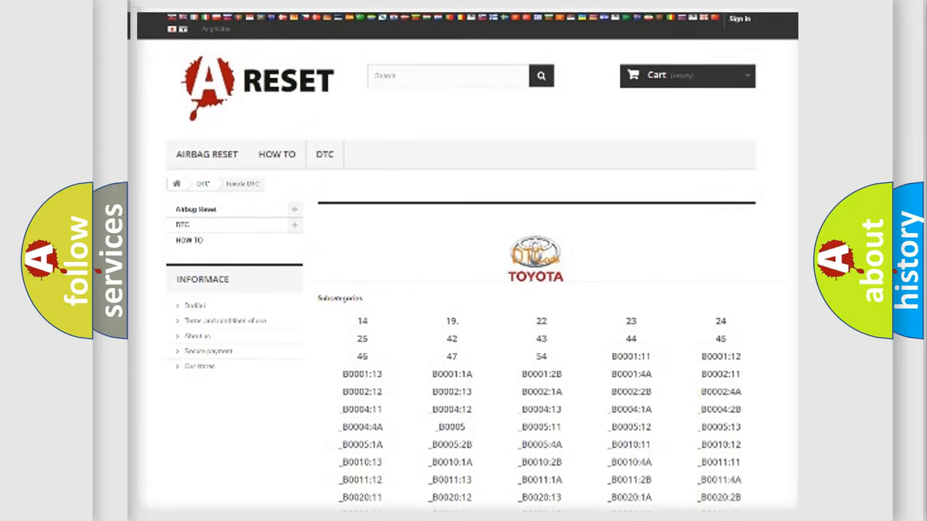